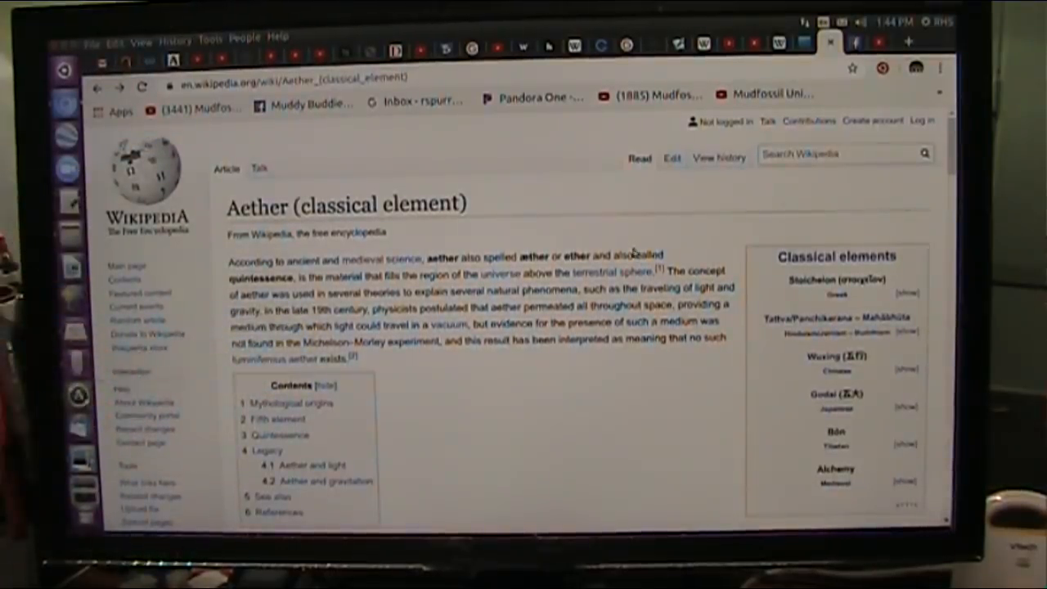
scroll(down, 3)
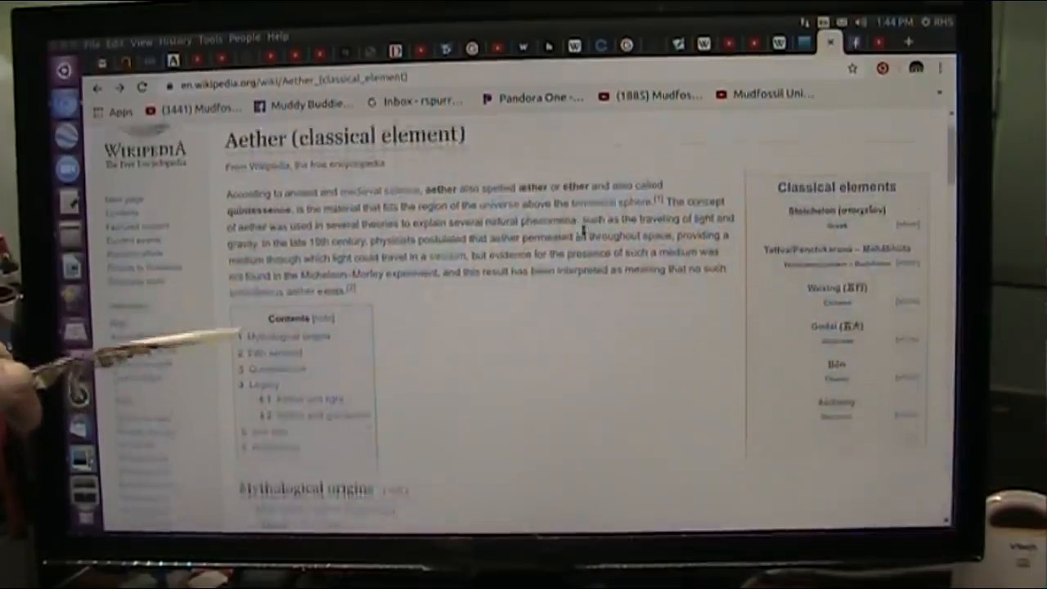
scroll(down, 3)
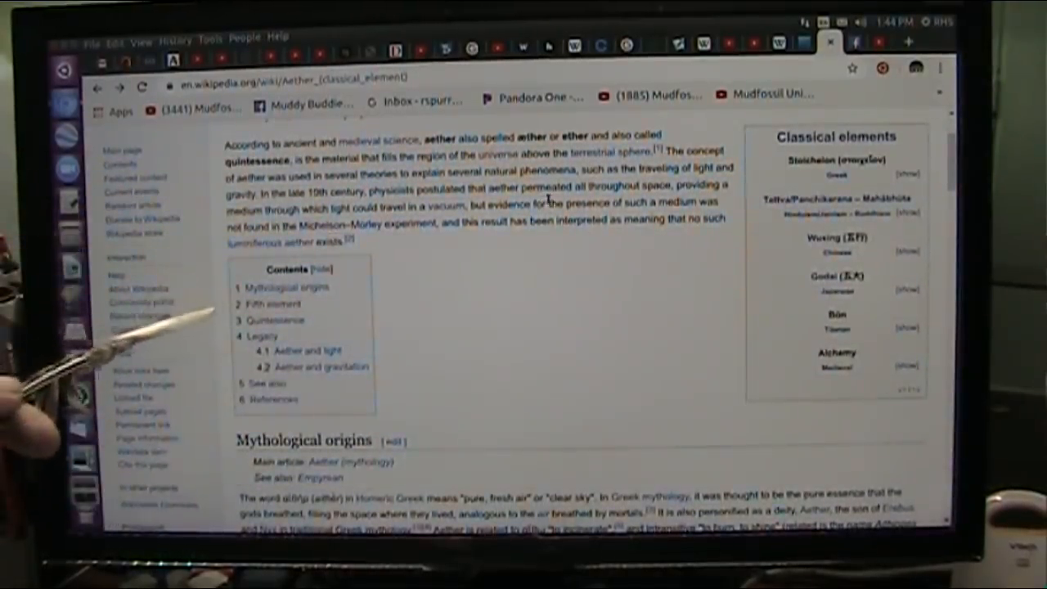
scroll(down, 3)
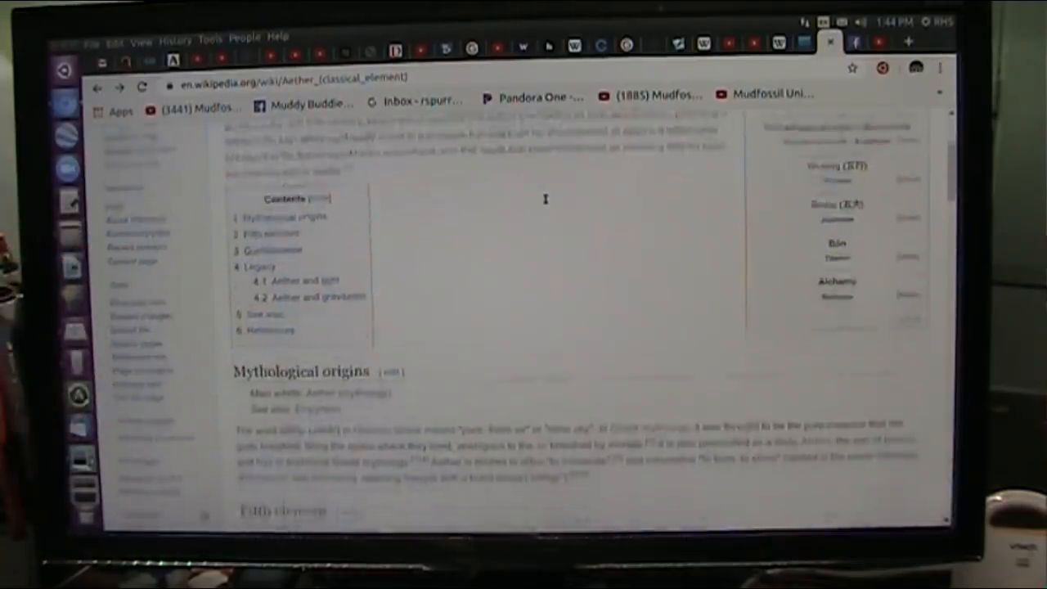
scroll(down, 3)
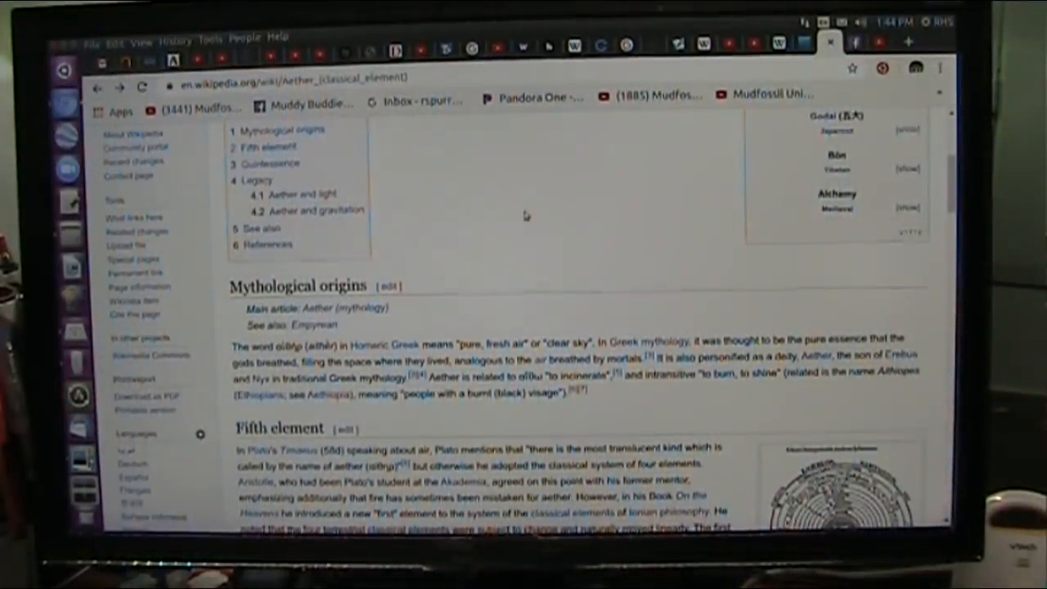
scroll(down, 3)
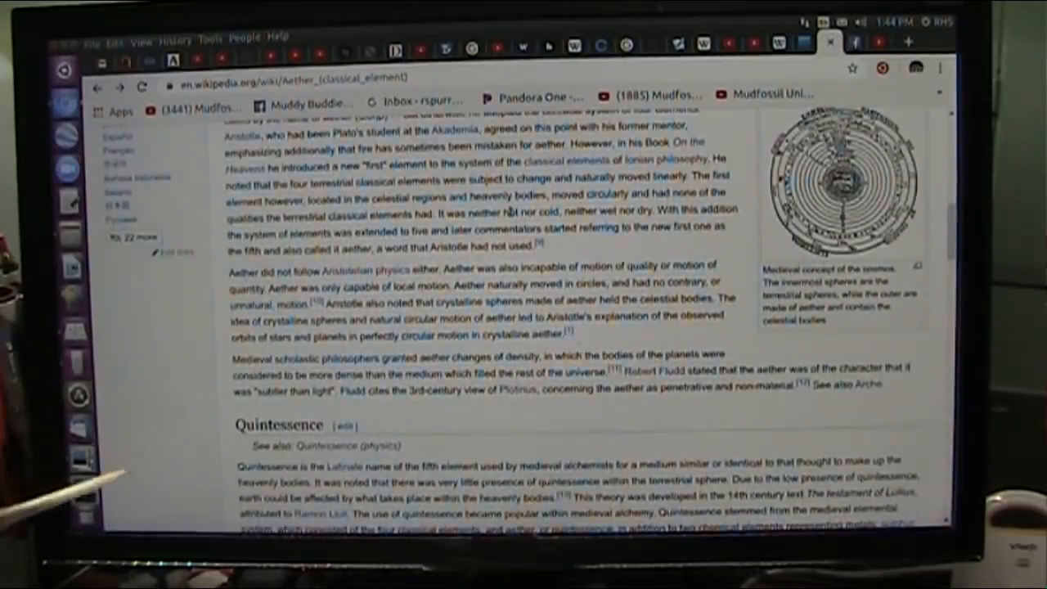
scroll(down, 3)
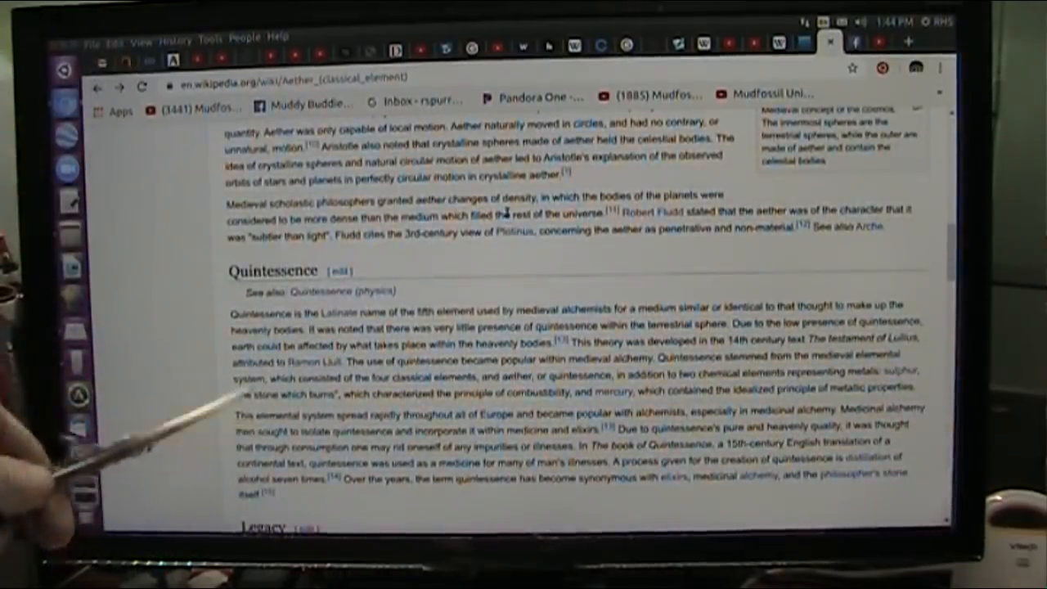
scroll(down, 3)
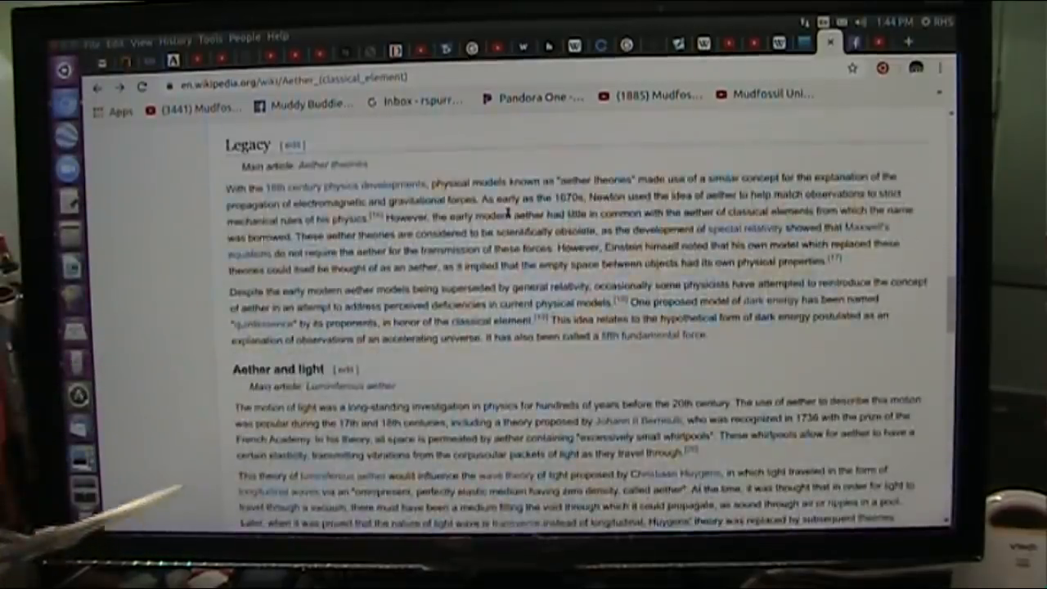
scroll(down, 3)
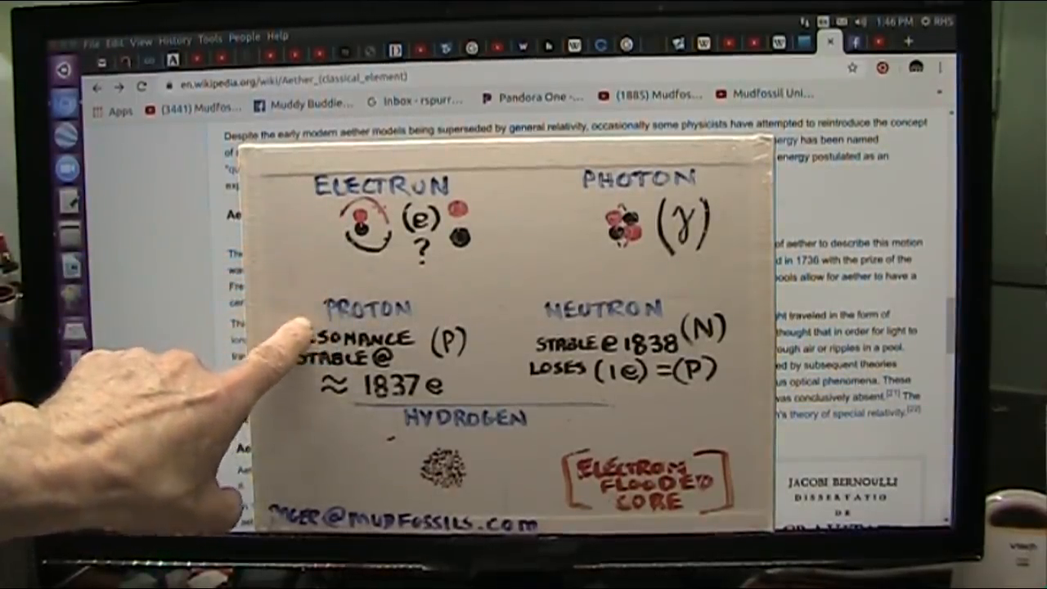
mouse_move(572, 384)
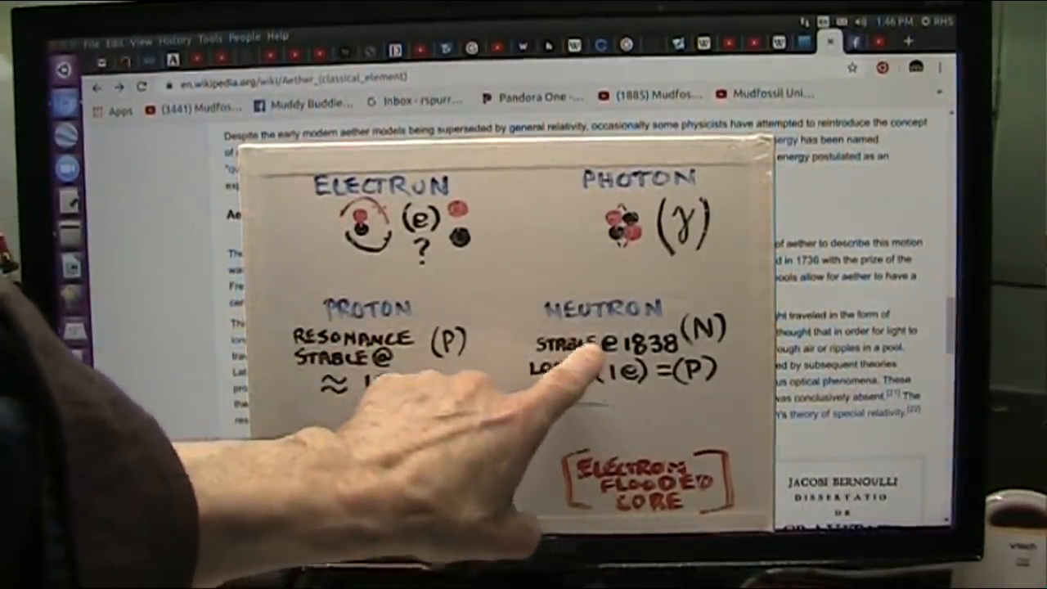